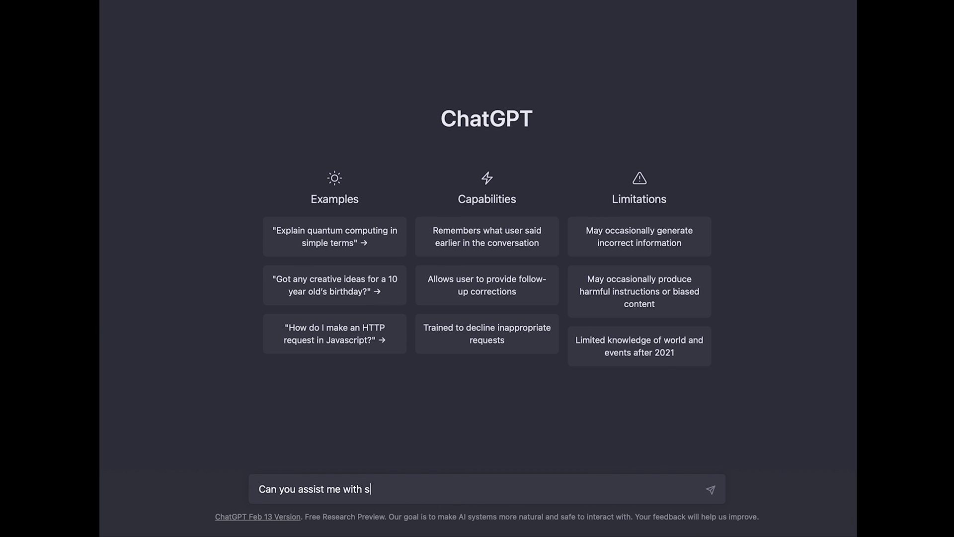
# - Ask ChatGPT 'Can you assist me with some Arduino Uno code?'
pyautogui.write('ome Arduino')
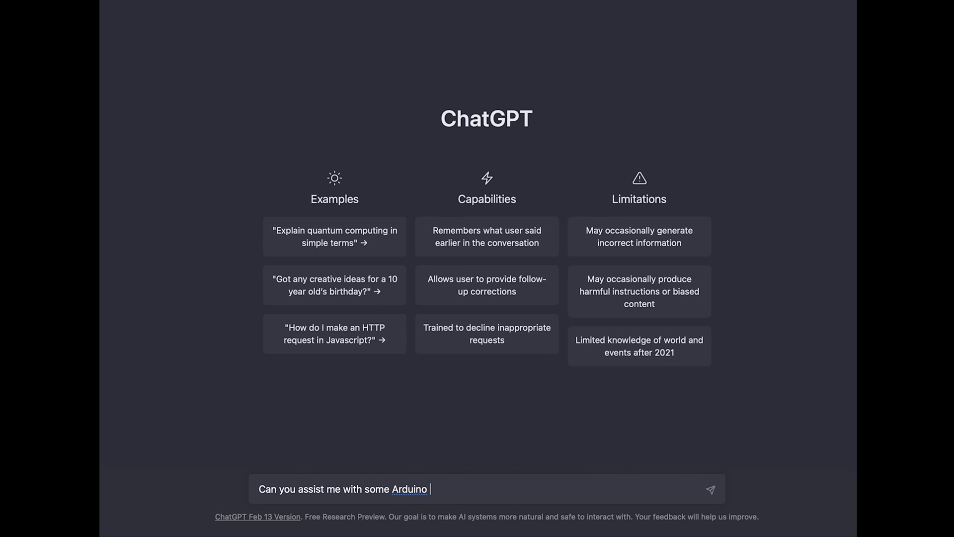
pyautogui.write('Uno code?')
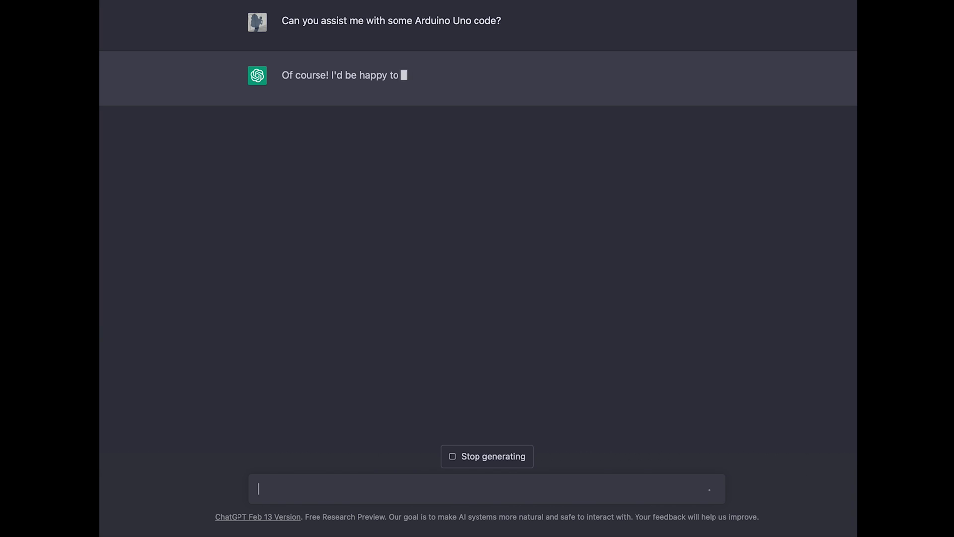
# - Request a three-stage LED indicator where low, mid and high analog readings light one, two or three LEDs
pyautogui.write('I wanna have a three stage LED i')
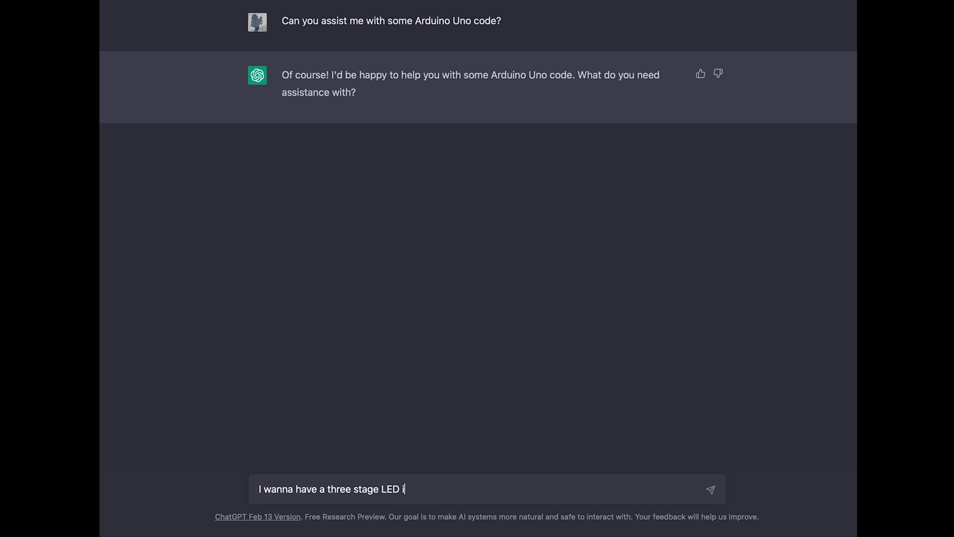
pyautogui.write('ndicator (one LED per GPIO),')
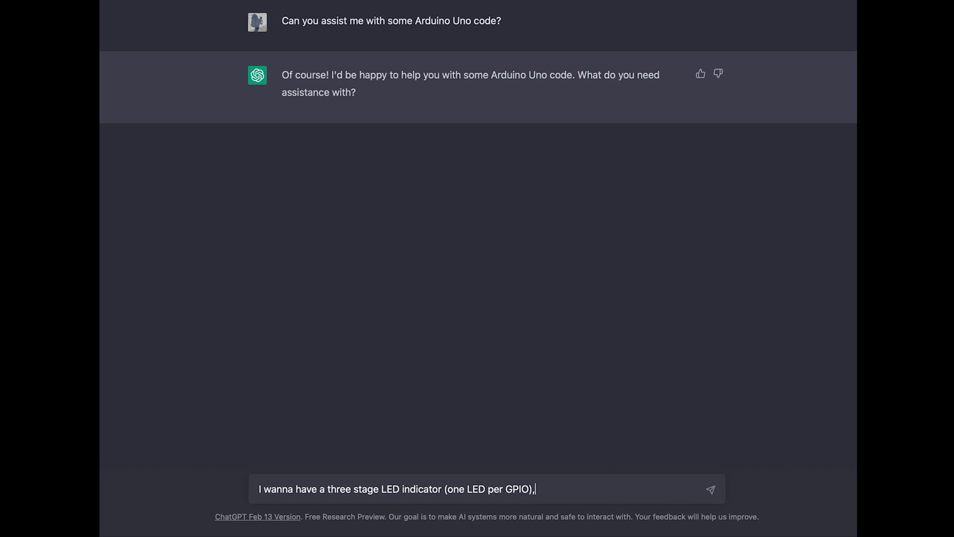
pyautogui.write('lighting up, depending on')
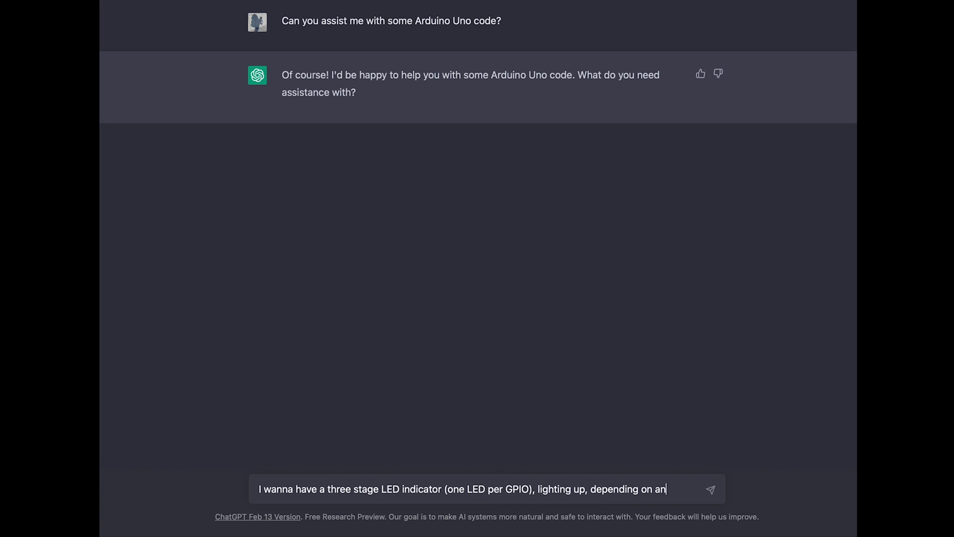
pyautogui.write('analoge sensor reading.')
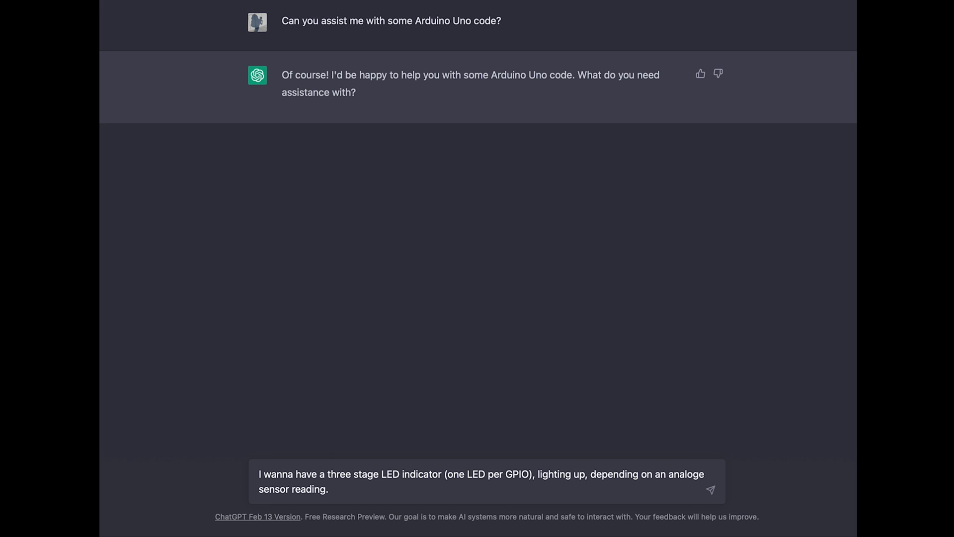
pyautogui.click(331, 489)
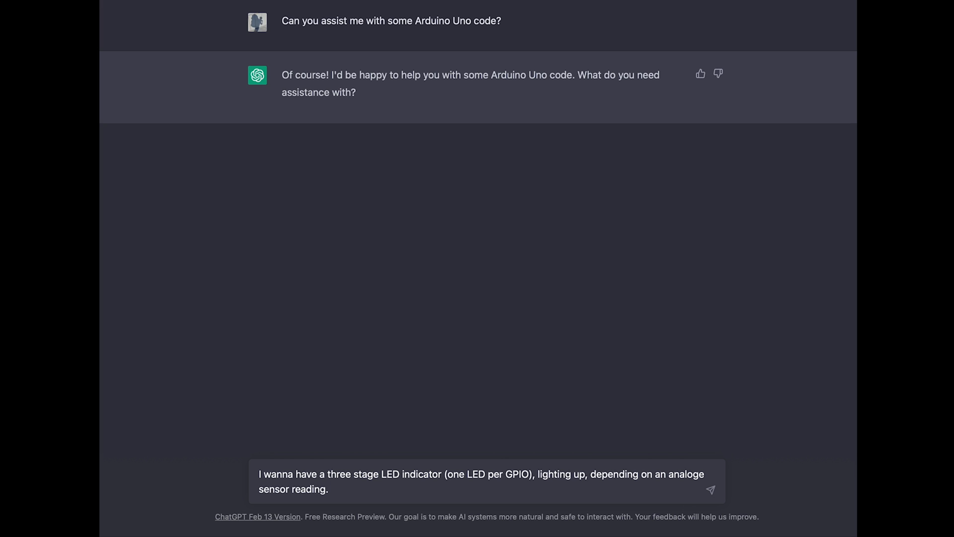
pyautogui.write('So a low analog')
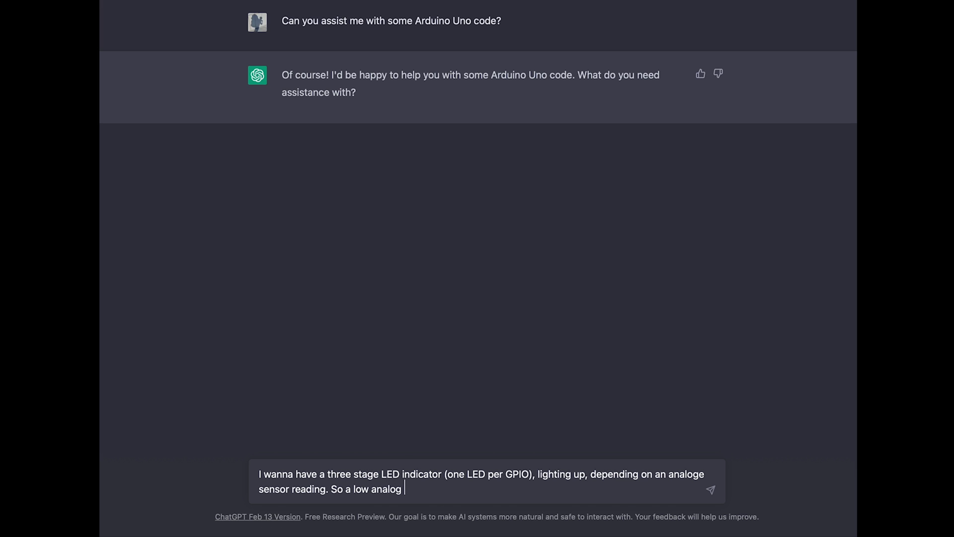
pyautogui.write('reading would refer to one LED')
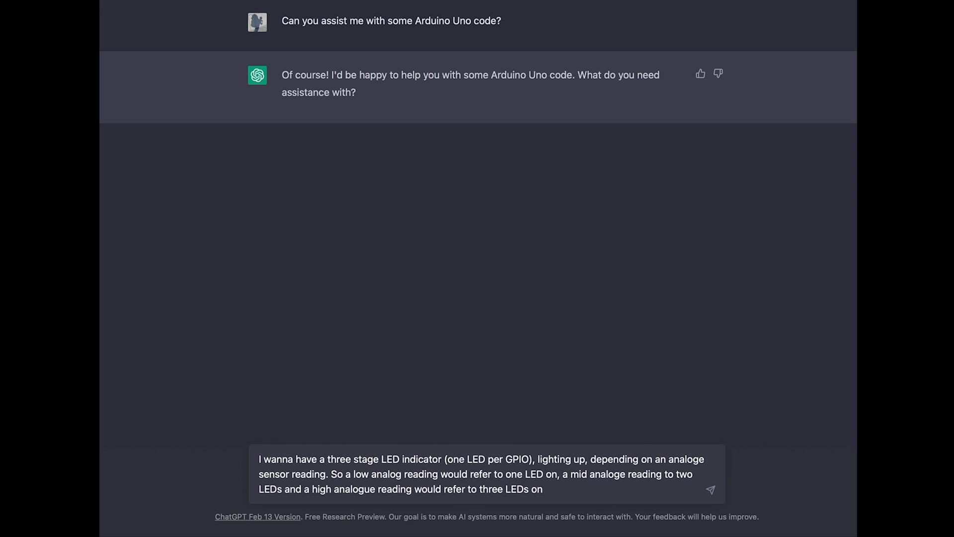
pyautogui.click(711, 490)
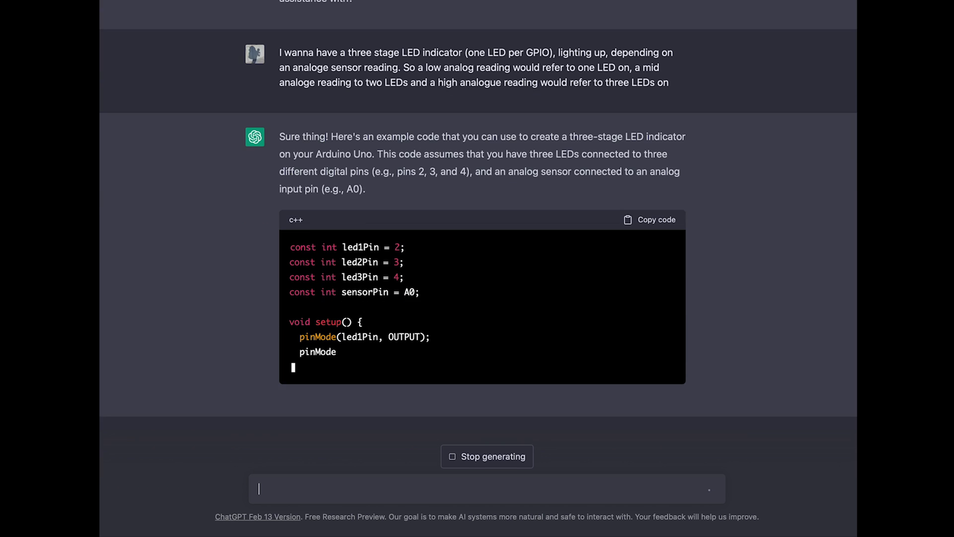
# - Scroll through the generated code driving LEDs on pins 2, 3, 4 from sensor A0
pyautogui.scroll(-3)
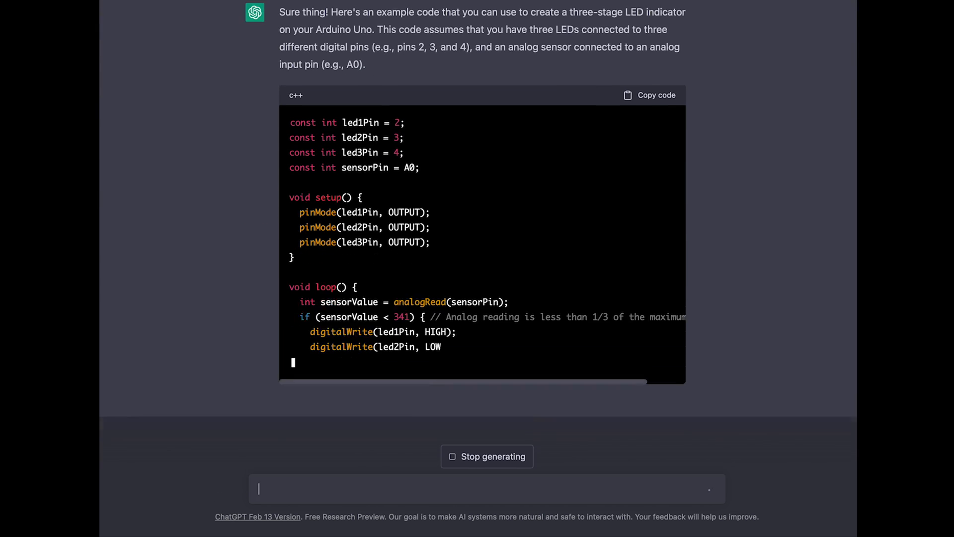
pyautogui.scroll(-3)
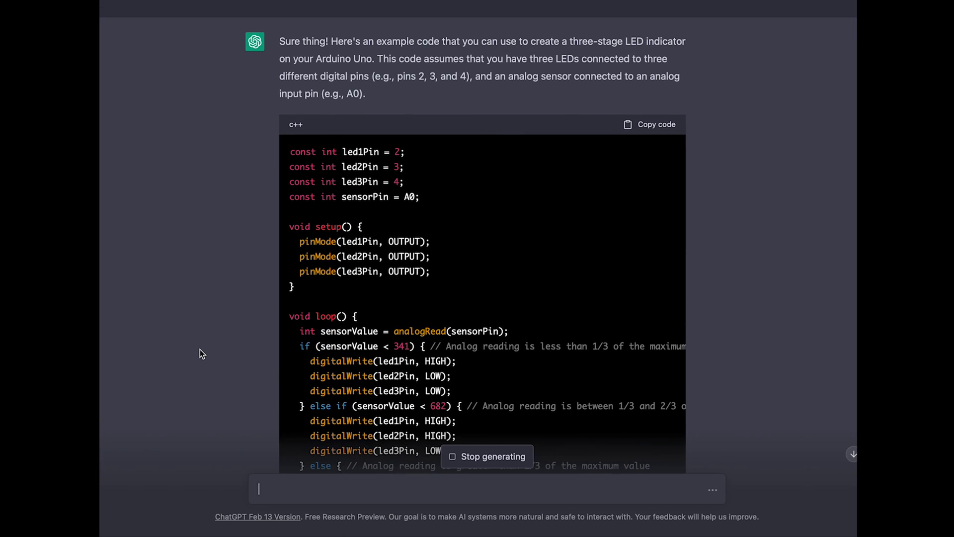
pyautogui.scroll(-3)
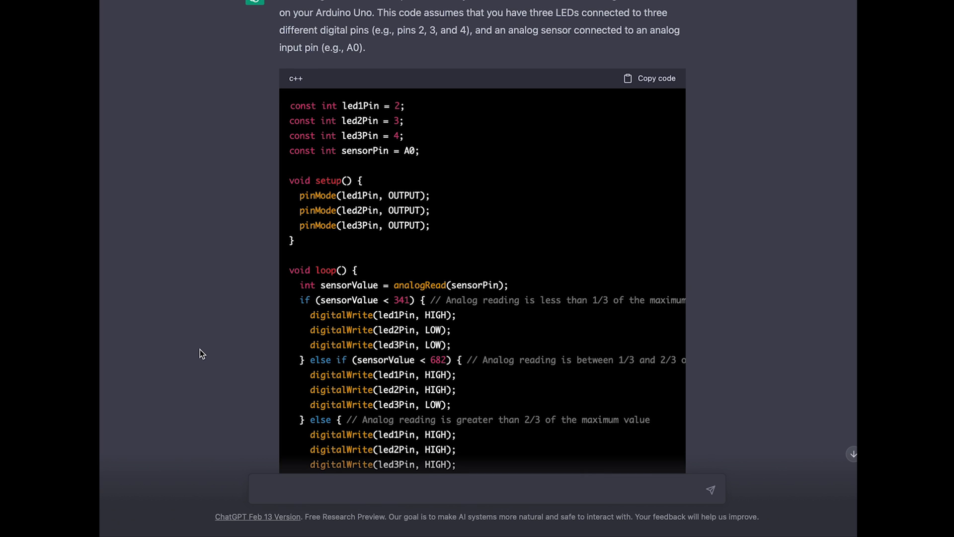
pyautogui.scroll(3)
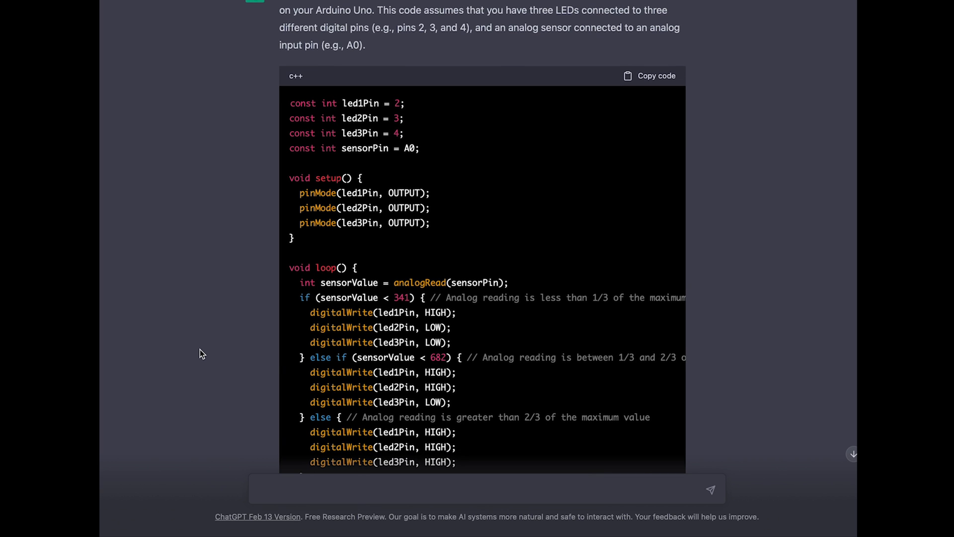
pyautogui.click(481, 489)
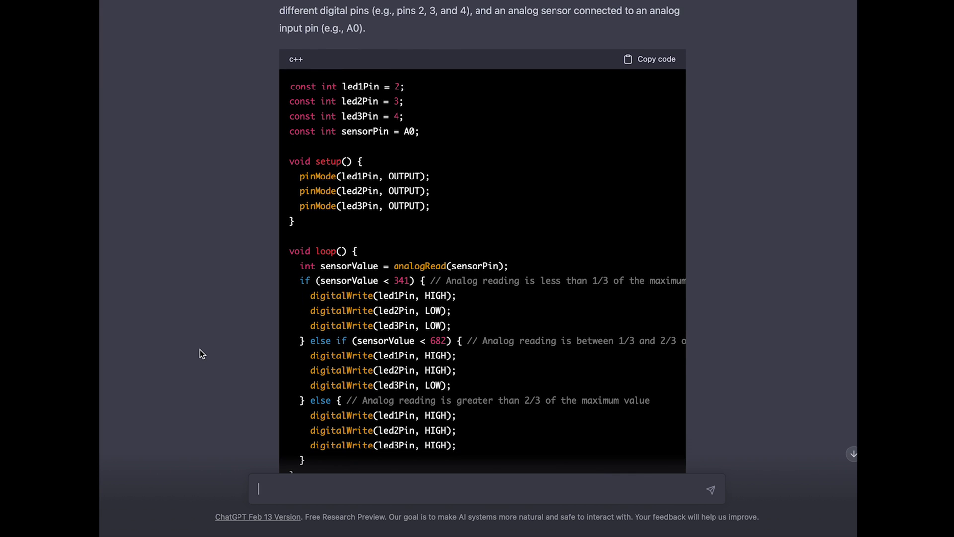
# - Scroll past the code block to the paragraph explaining pin setup, if/else logic and thresholds
pyautogui.scroll(-3)
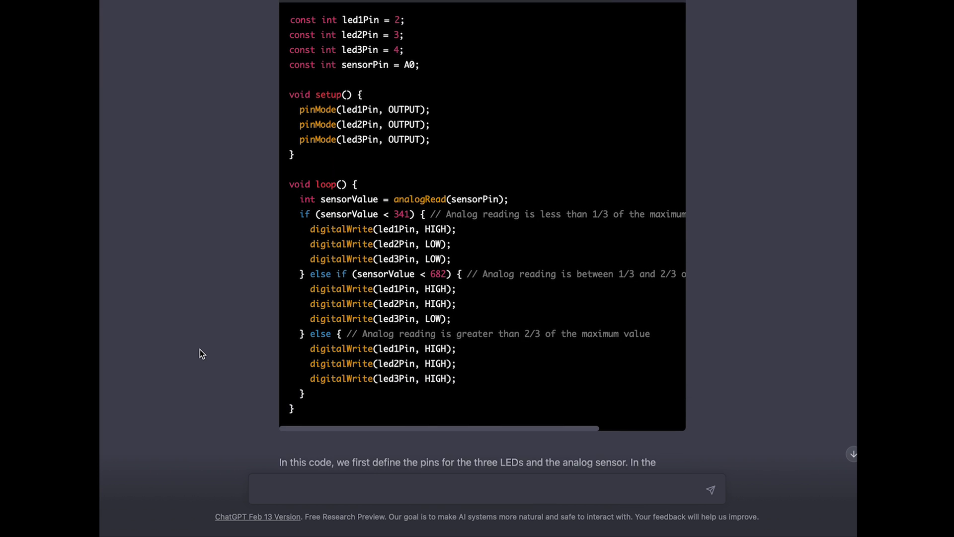
pyautogui.scroll(-3)
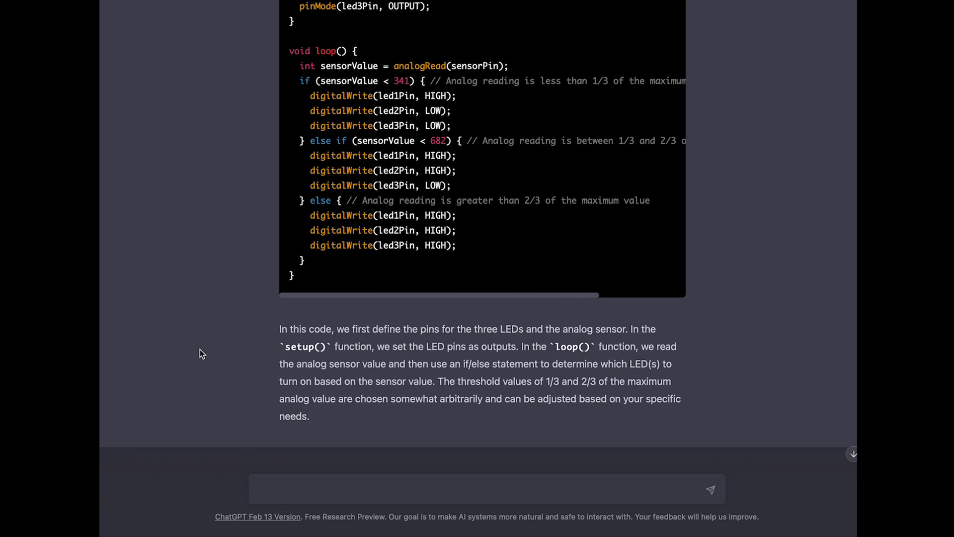
pyautogui.scroll(-3)
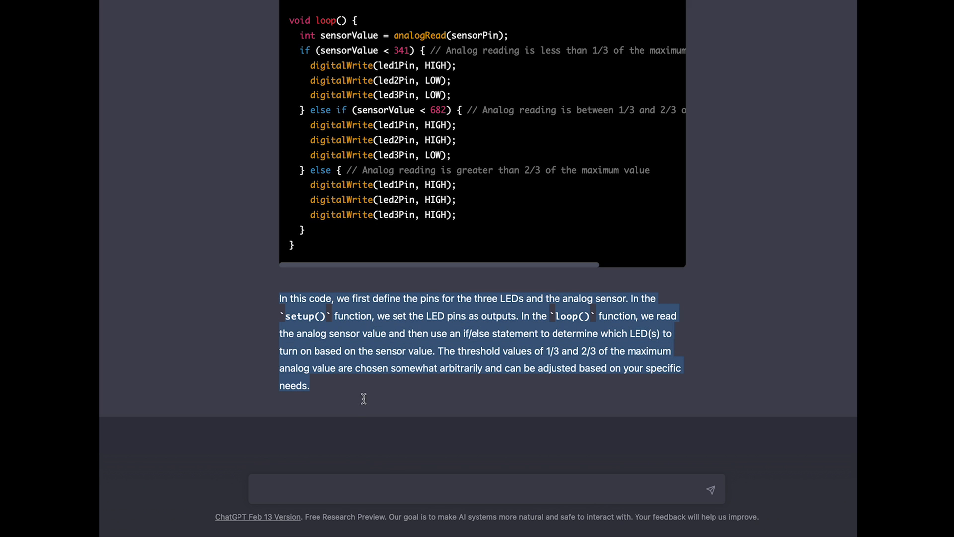
pyautogui.moveTo(365, 402)
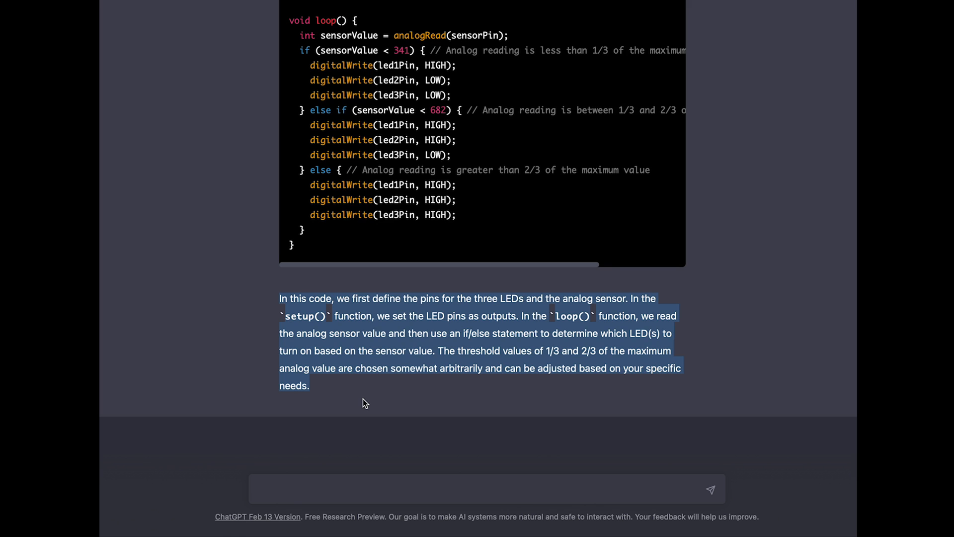
pyautogui.moveTo(358, 406)
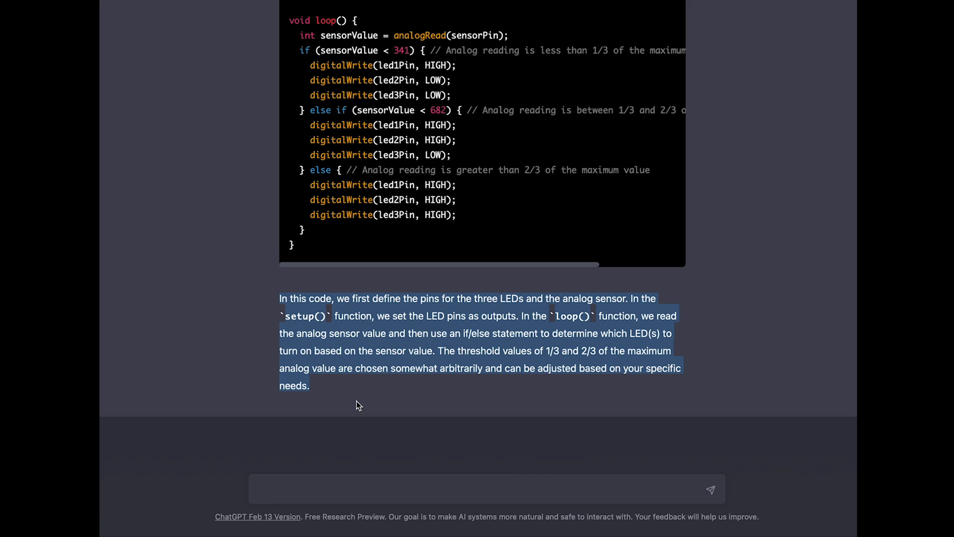
pyautogui.moveTo(357, 403)
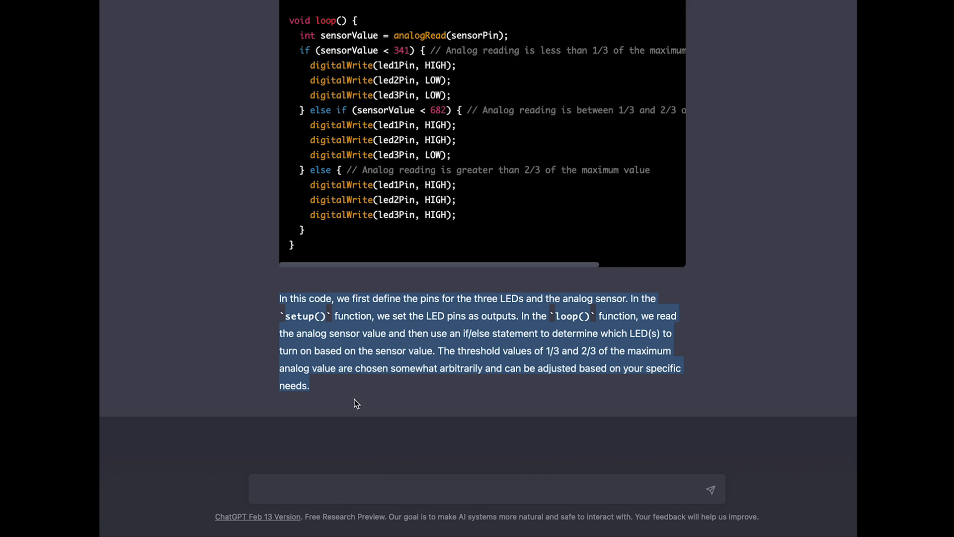
pyautogui.moveTo(349, 395)
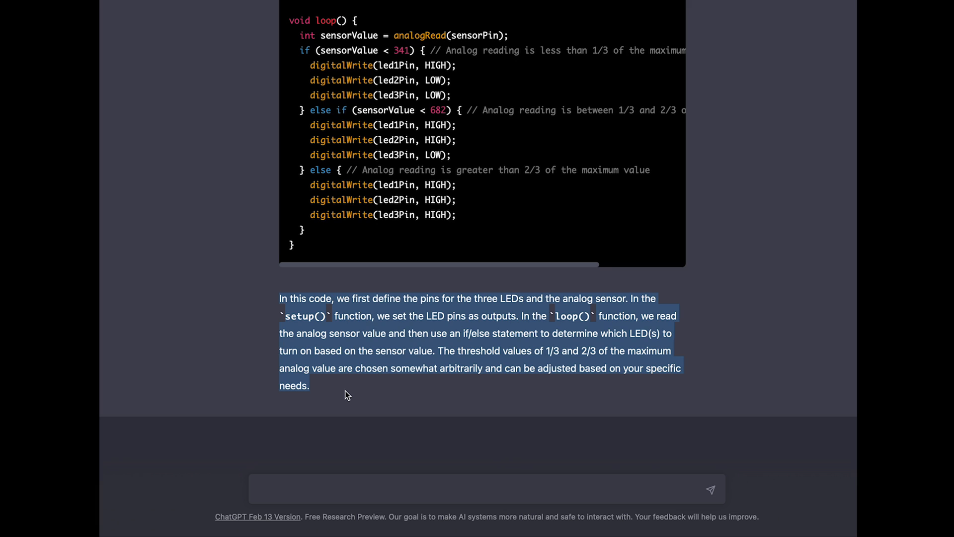
pyautogui.moveTo(341, 392)
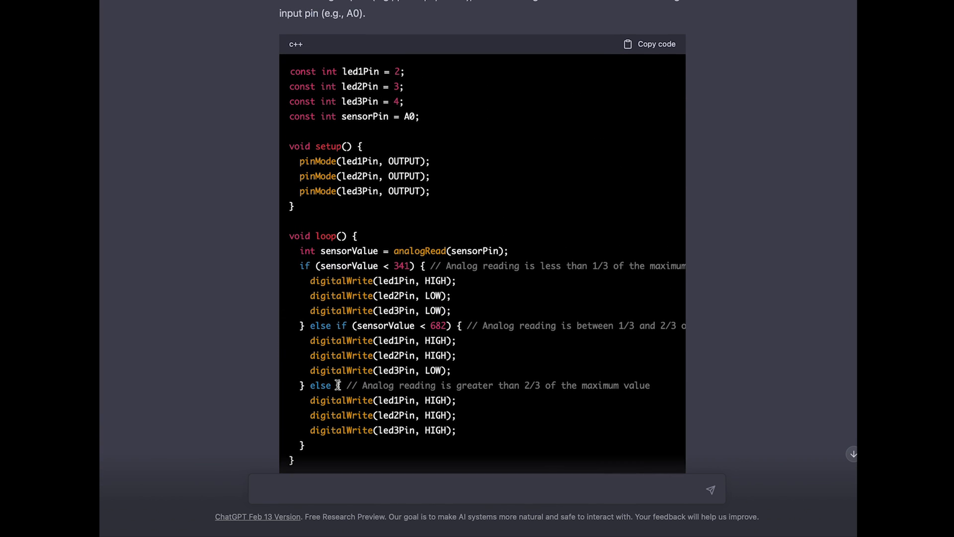
# - Copy the Arduino LED indicator code block to the clipboard
pyautogui.scroll(-3)
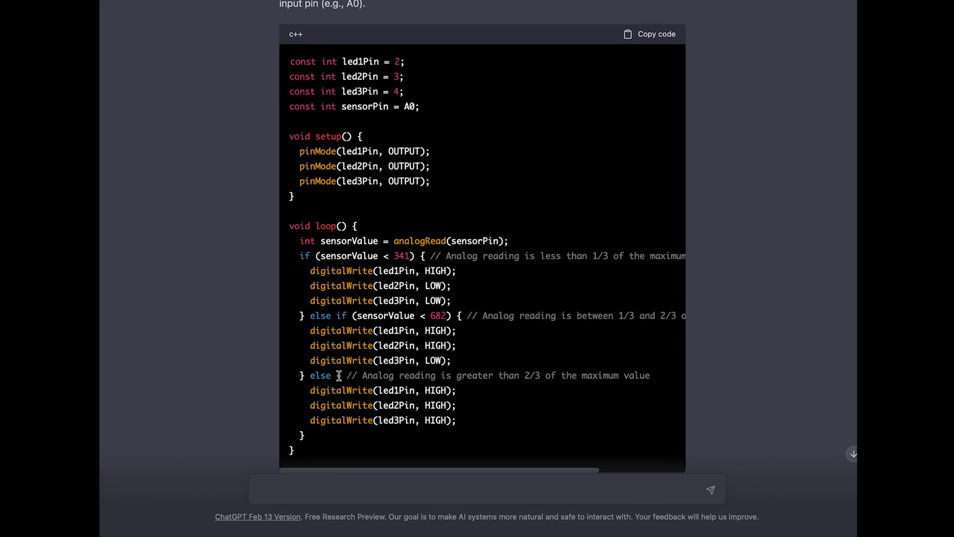
pyautogui.click(649, 34)
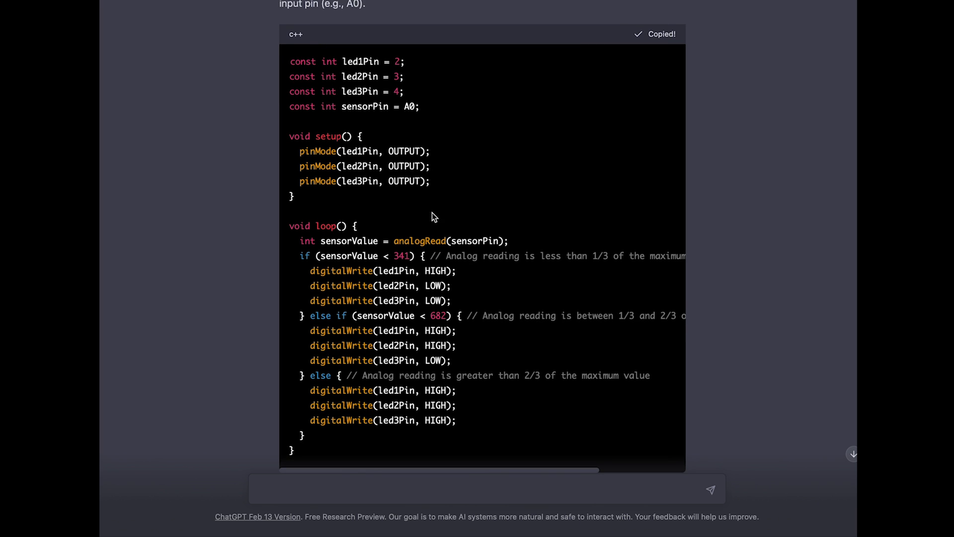